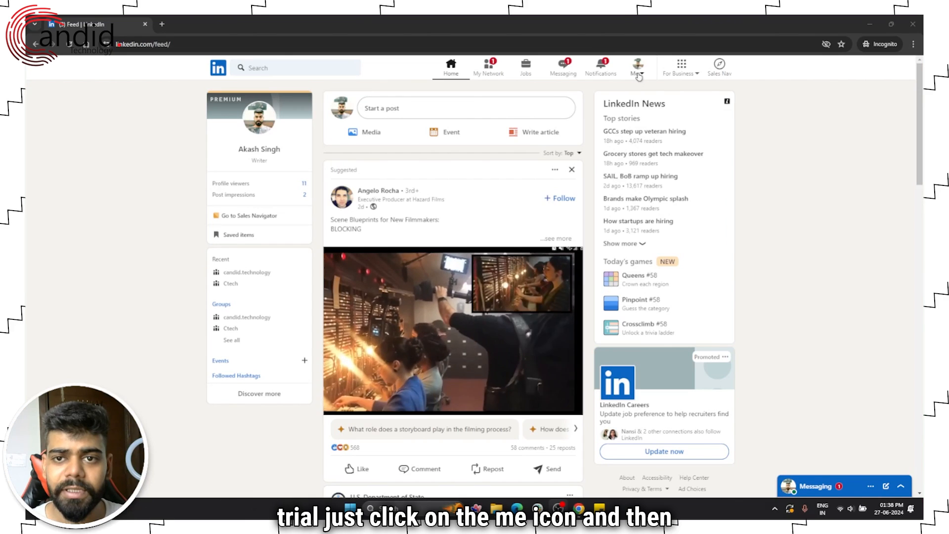
Reach Account preferences via the Me menu and locate Subscriptions & payments.
click(635, 64)
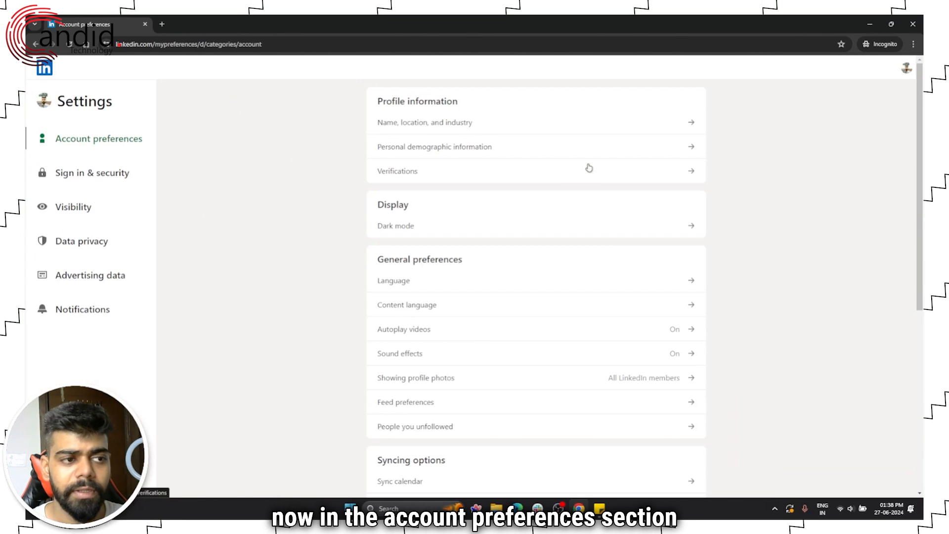
mouse_move(525, 306)
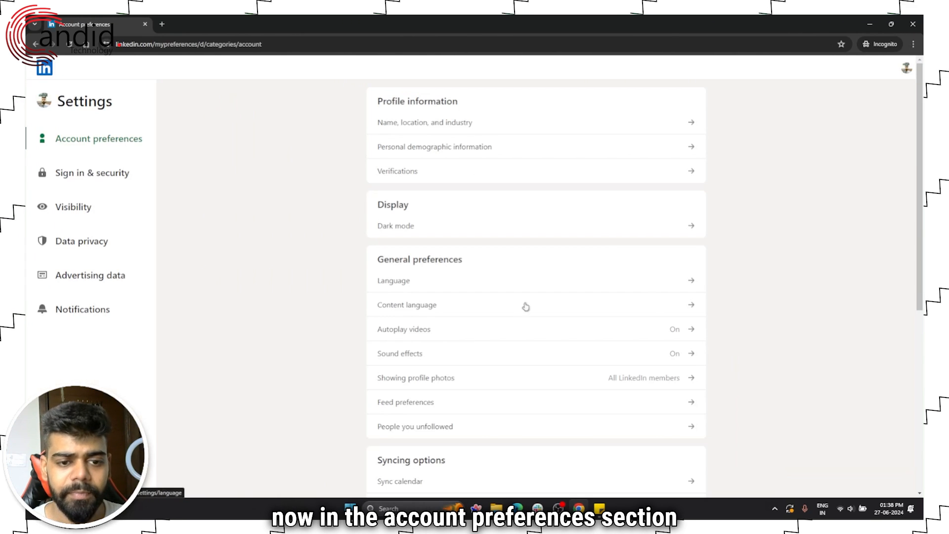
scroll(down, 3)
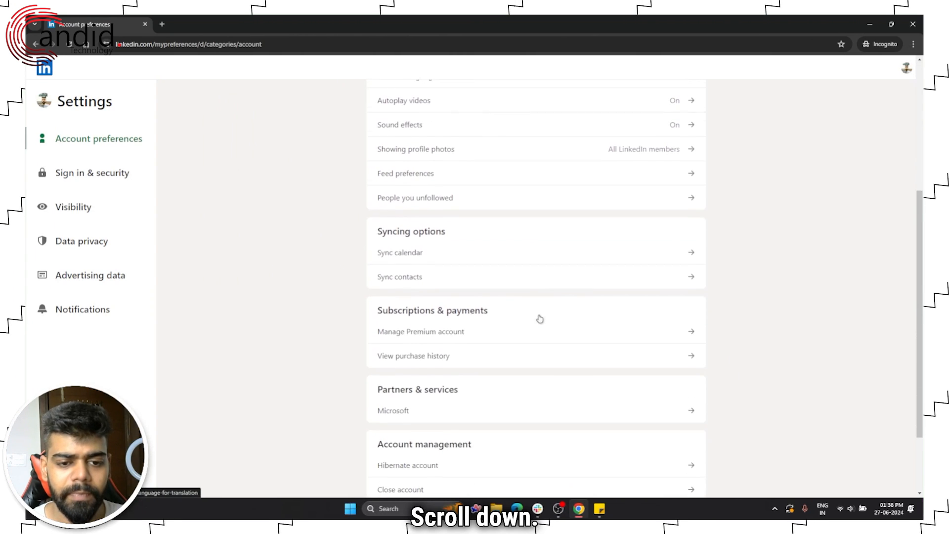
scroll(down, 3)
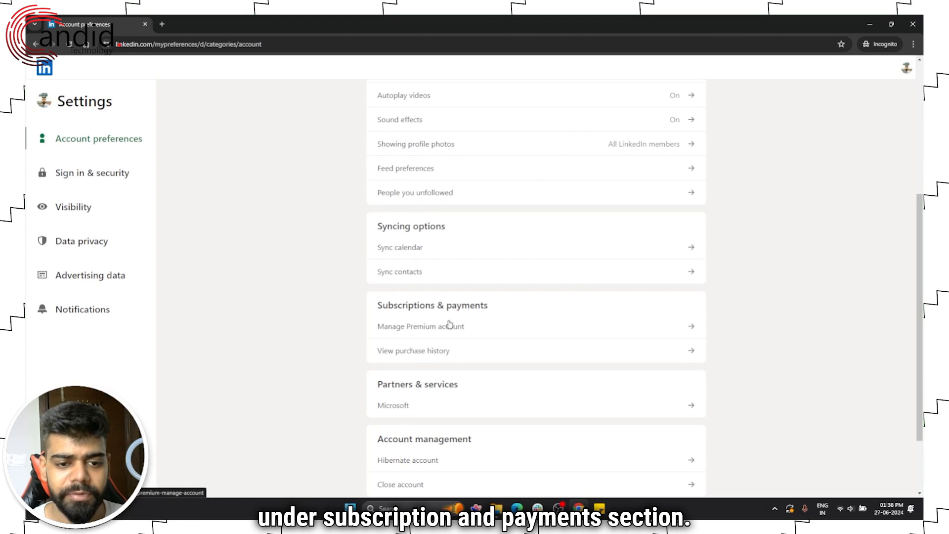
mouse_move(528, 336)
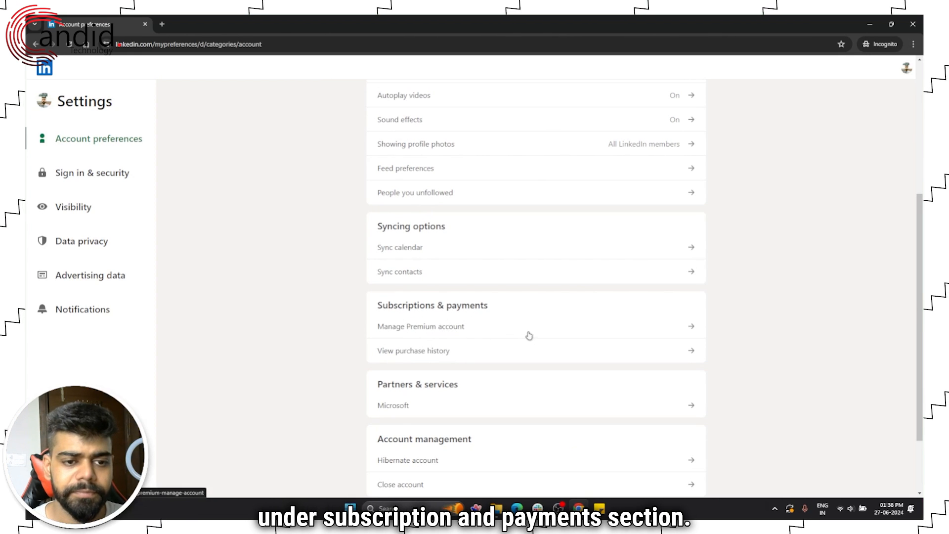
Start cancelling the Sales Navigator Core trial from Manage Premium account.
click(420, 326)
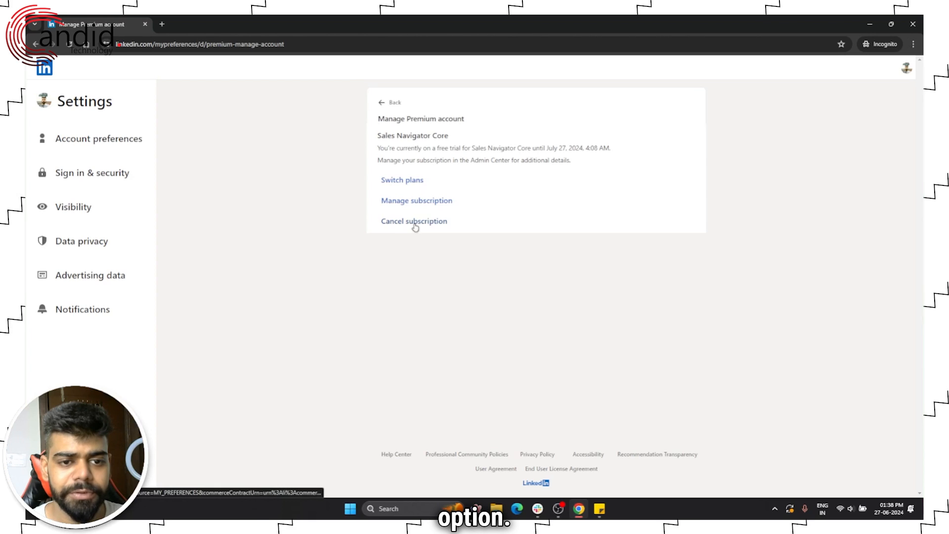
click(415, 220)
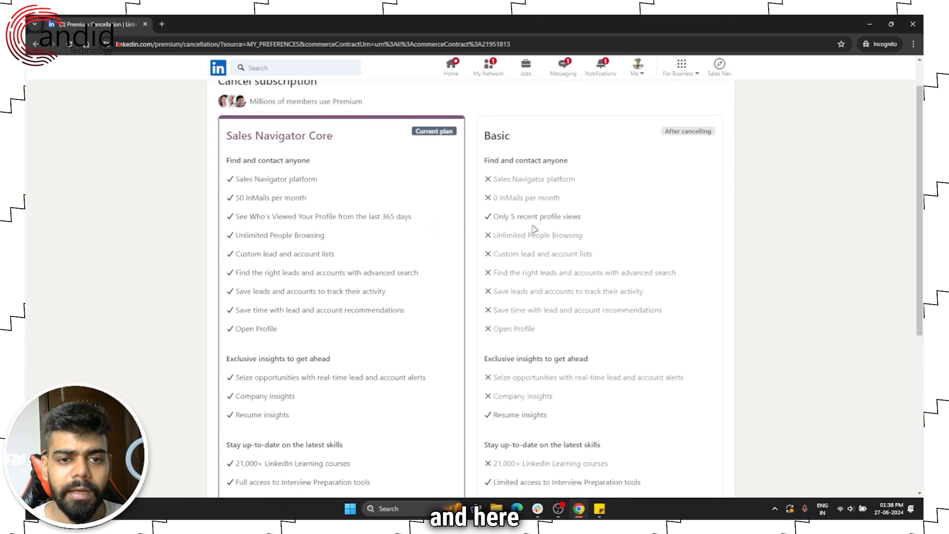
Continue to cancel past the plan comparison to the ending-benefits summary.
scroll(down, 3)
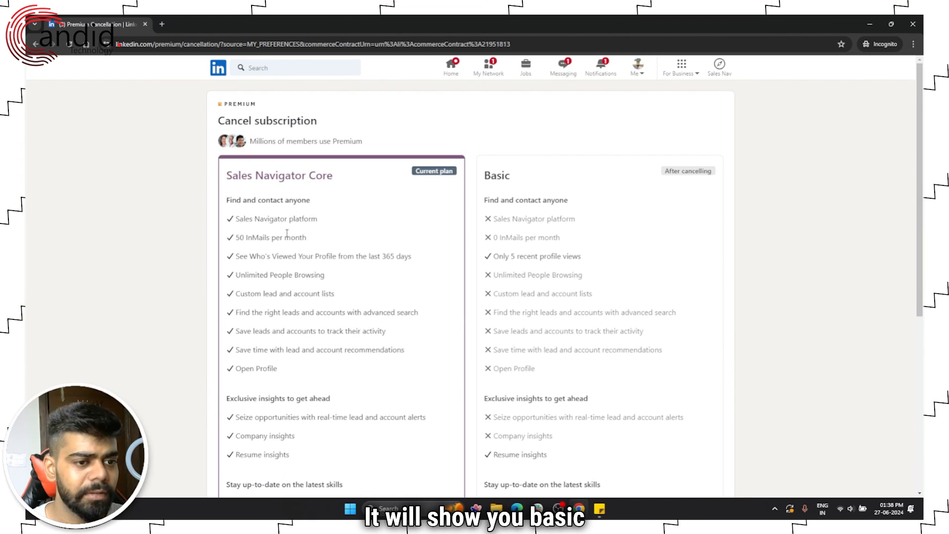
scroll(down, 3)
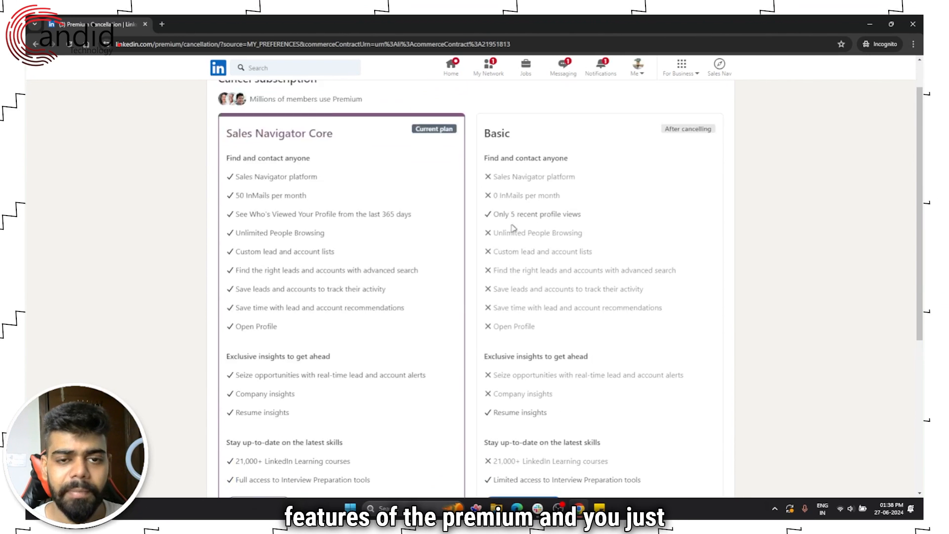
scroll(down, 3)
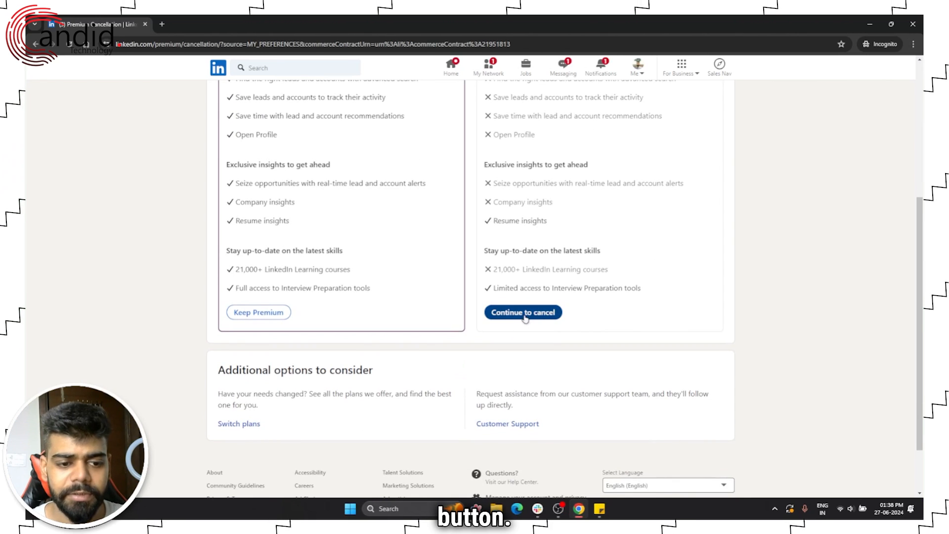
click(522, 311)
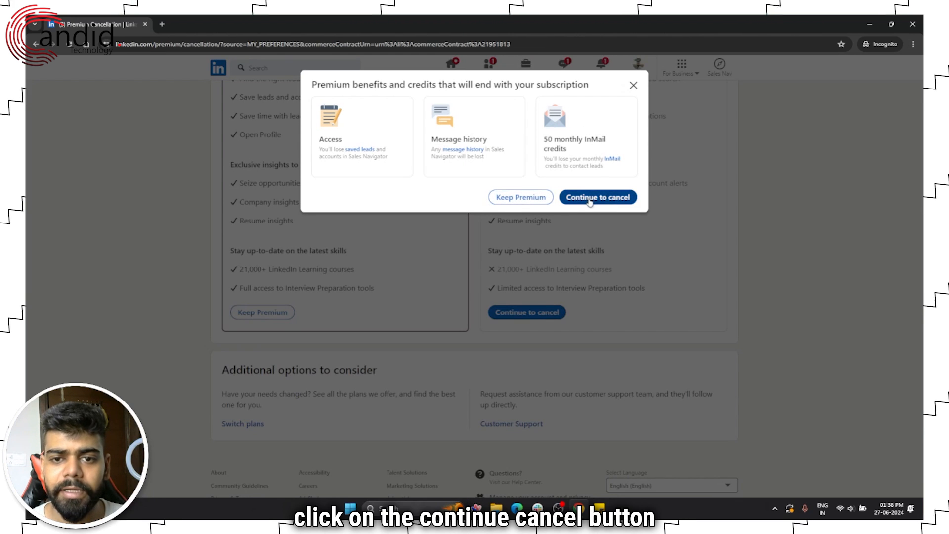
Accept losing the benefits, choose Other as the reason and confirm cancellation.
click(597, 197)
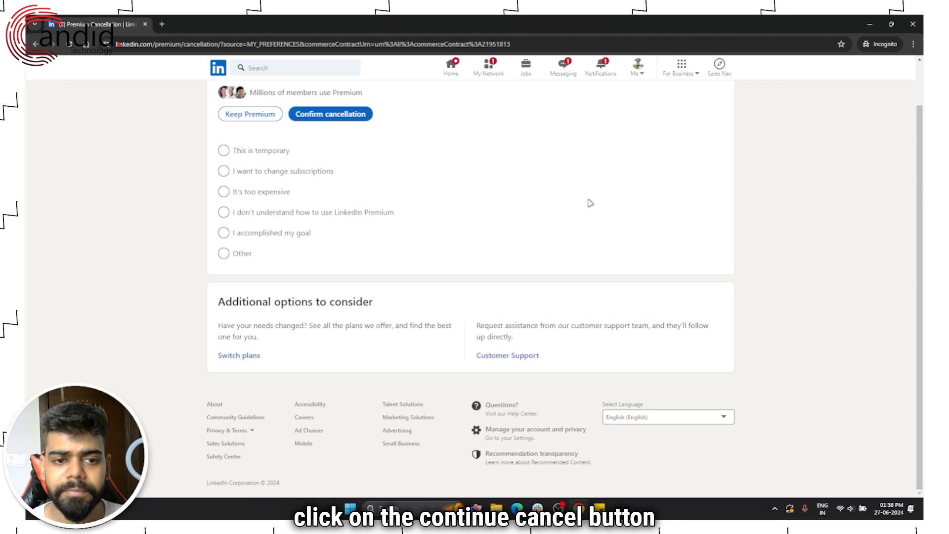
scroll(down, 3)
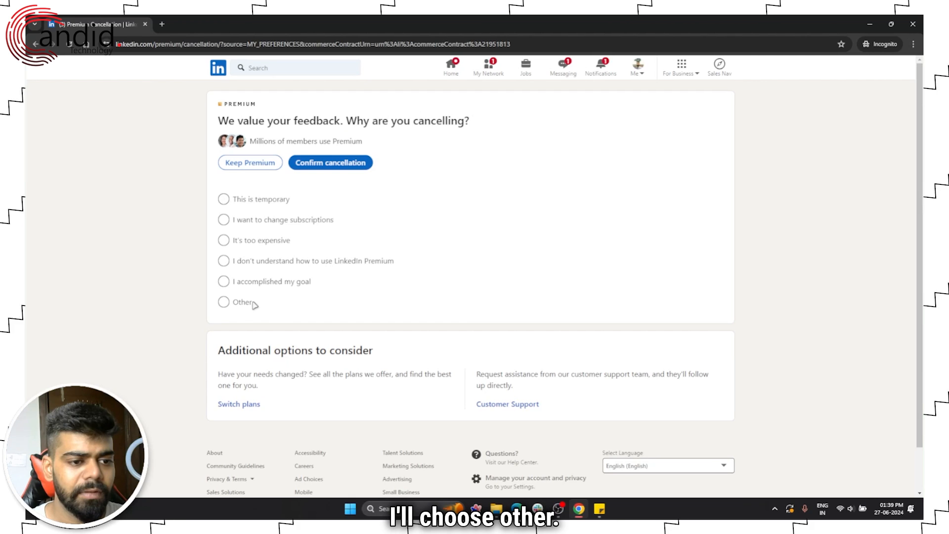
click(223, 302)
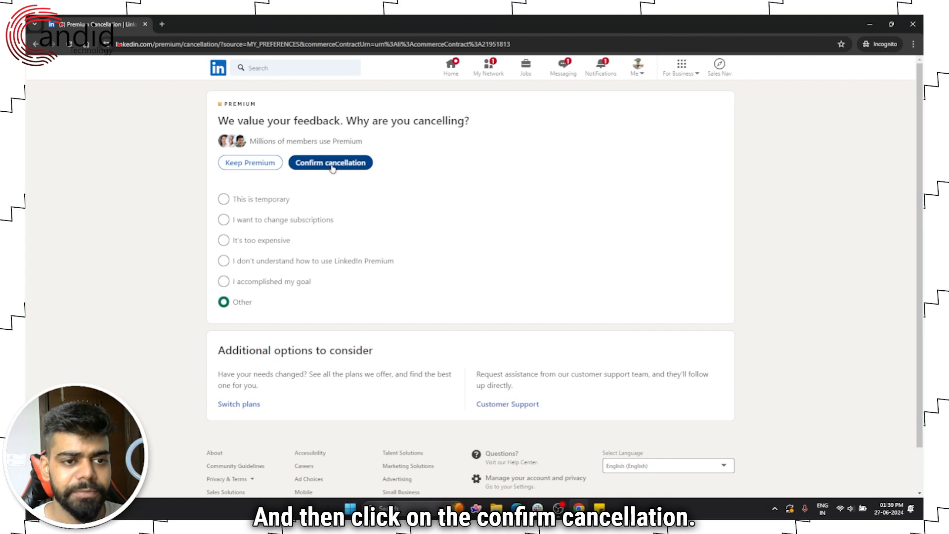
click(331, 162)
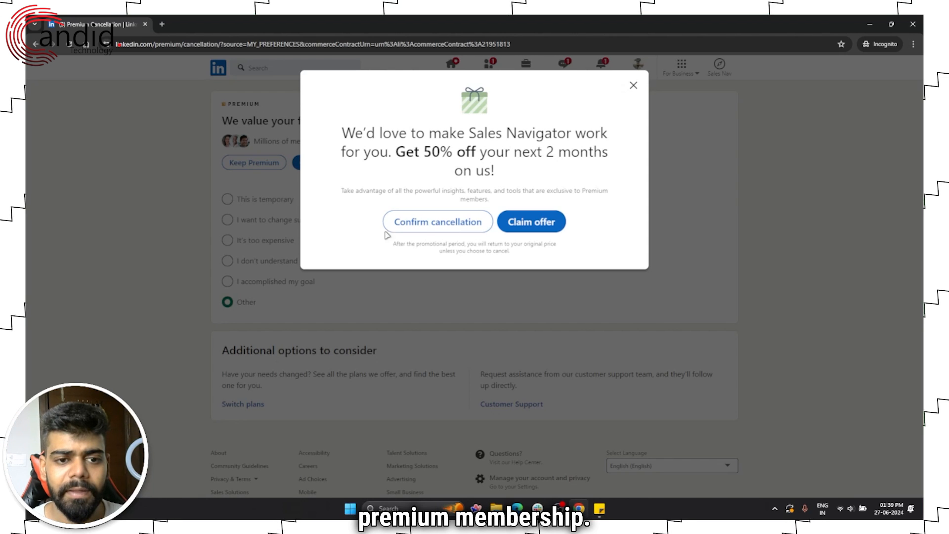
mouse_move(437, 221)
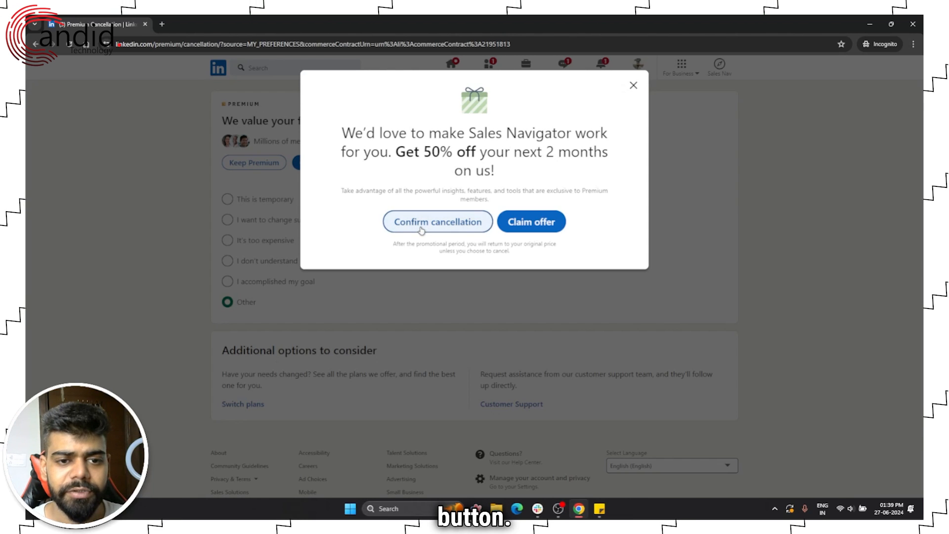
Decline the 50% off offer and confirm, reaching the subscription-canceled page.
click(437, 220)
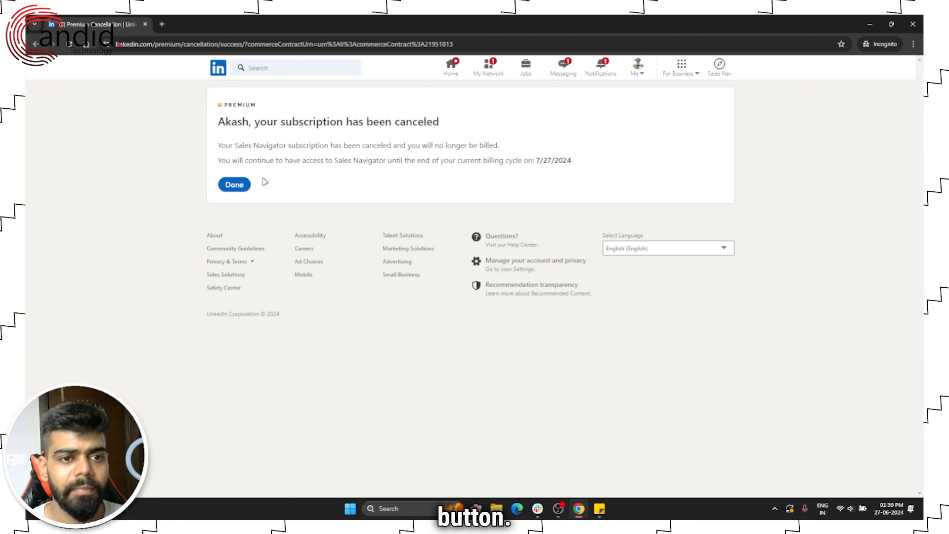